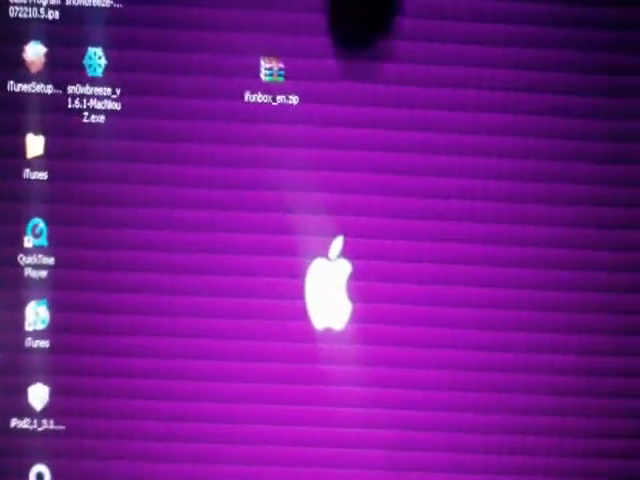
# Check the iFunBox desktop icon's details and launch the i-FunBox file manager
pyautogui.rightClick(272, 68)
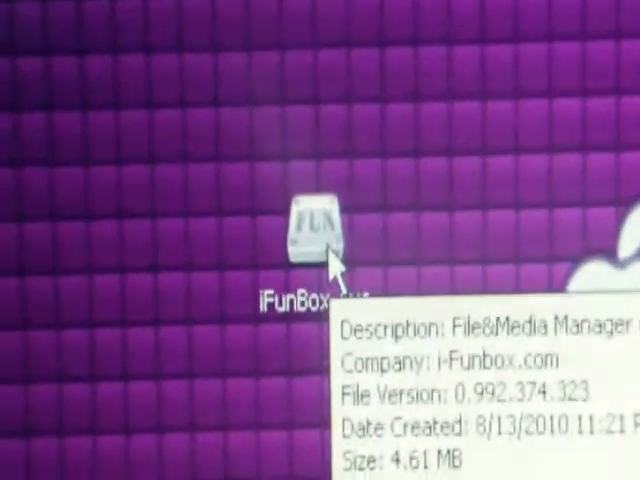
pyautogui.doubleClick(318, 230)
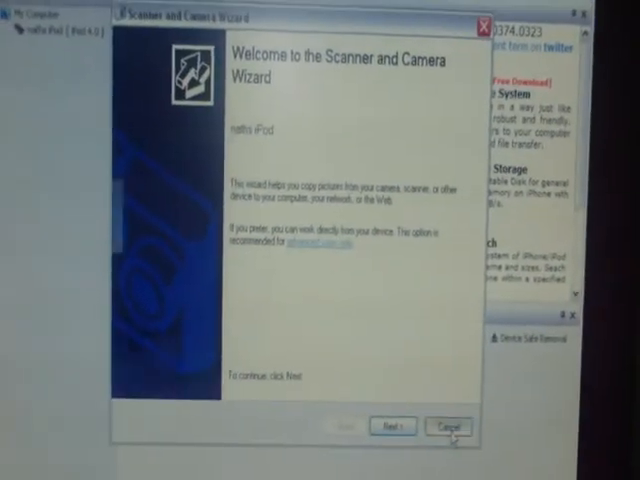
# Cancel the Scanner and Camera Wizard and browse up to the iPod's Camera folder thumbnails
pyautogui.click(448, 428)
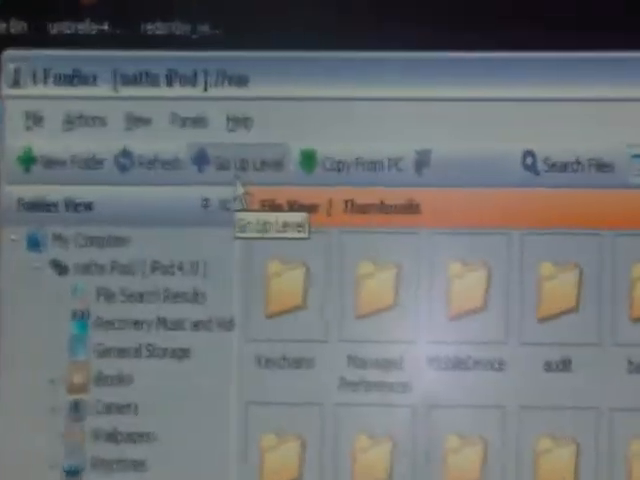
pyautogui.click(236, 160)
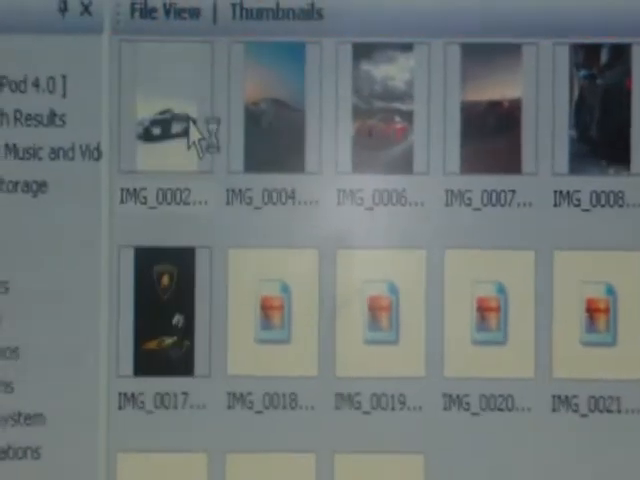
pyautogui.scroll(-3)
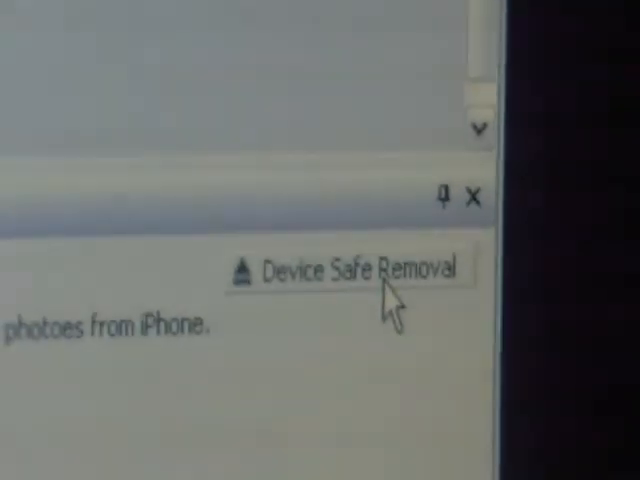
# Request Device Safe Removal for the connected iPod
pyautogui.click(350, 268)
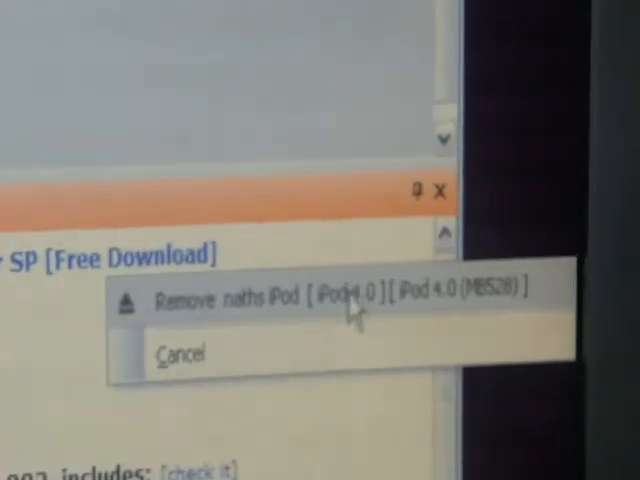